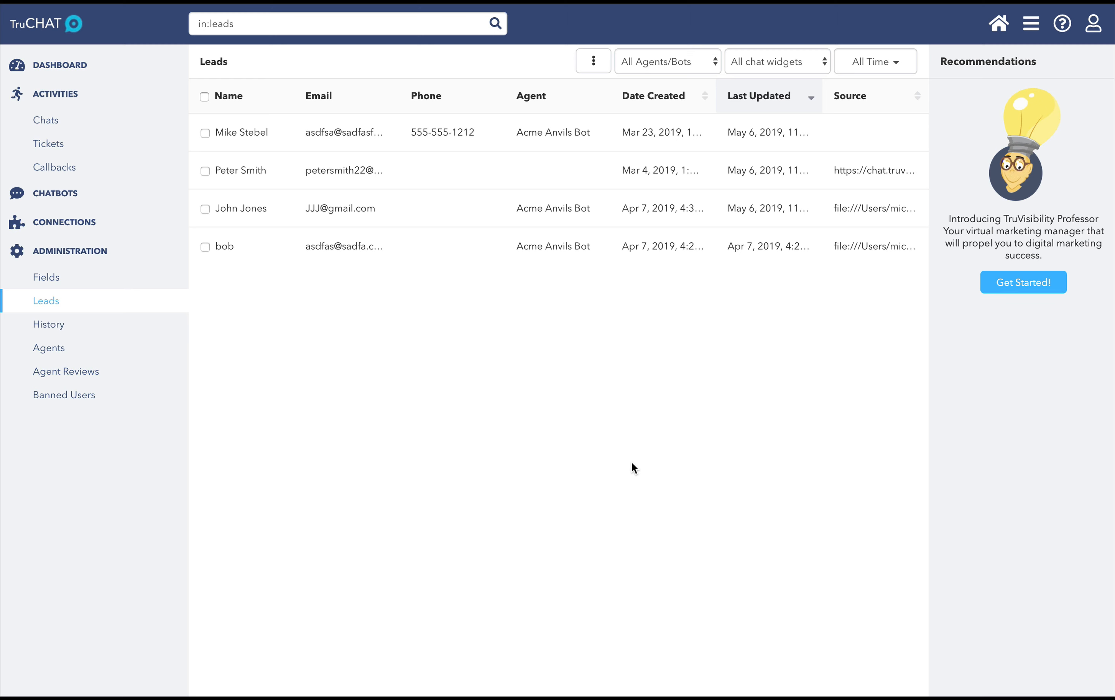
mouse_move(615, 242)
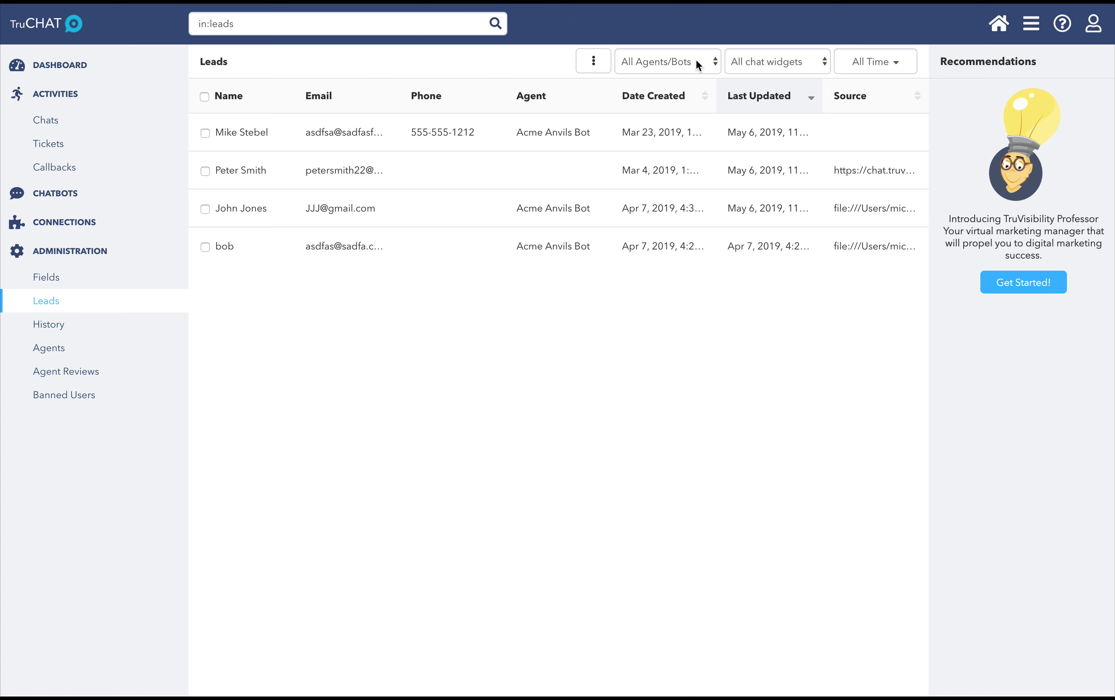
- Filter the leads list to the Acme Anvils-Facebook chat widget, leaving one matching lead
left_click(665, 61)
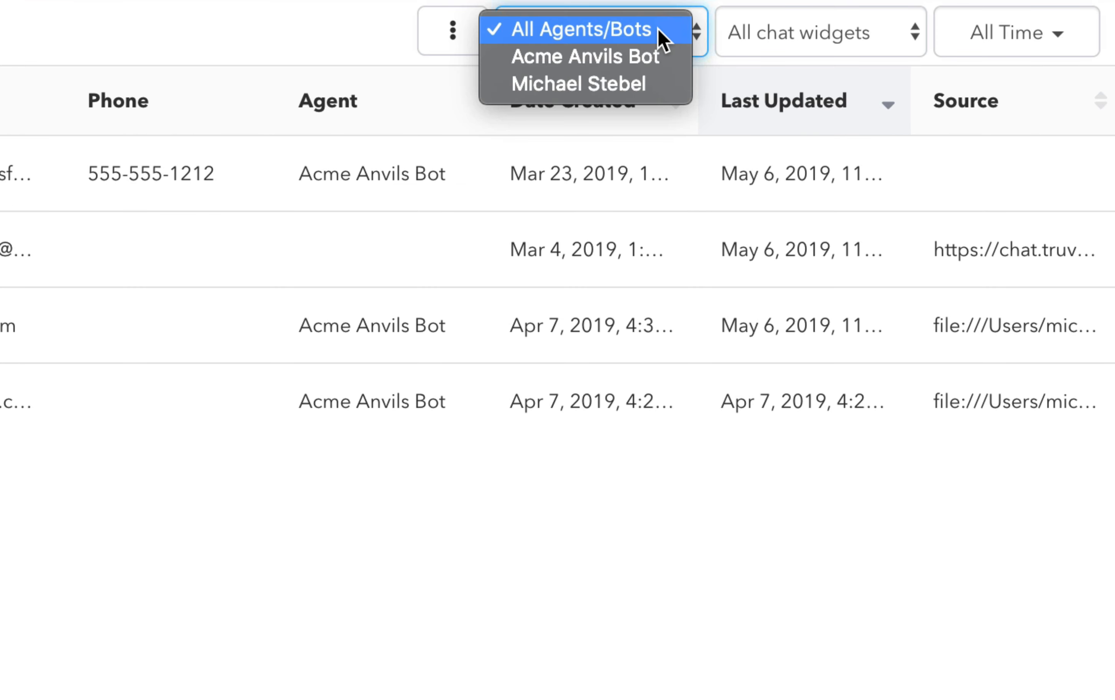
mouse_move(661, 43)
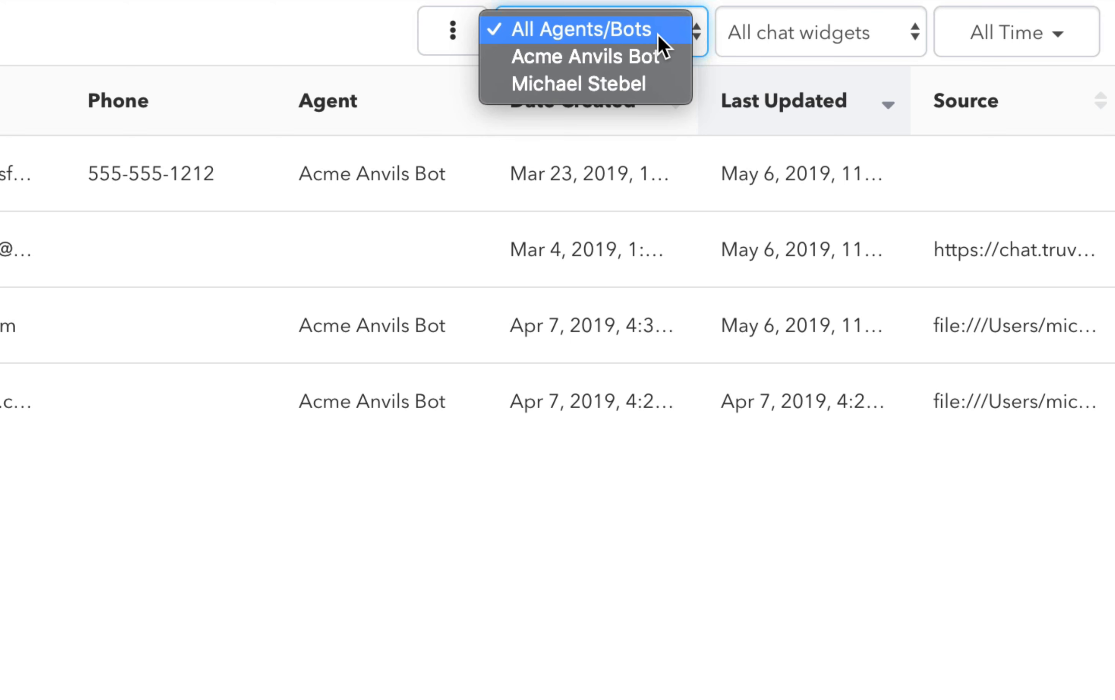
mouse_move(584, 56)
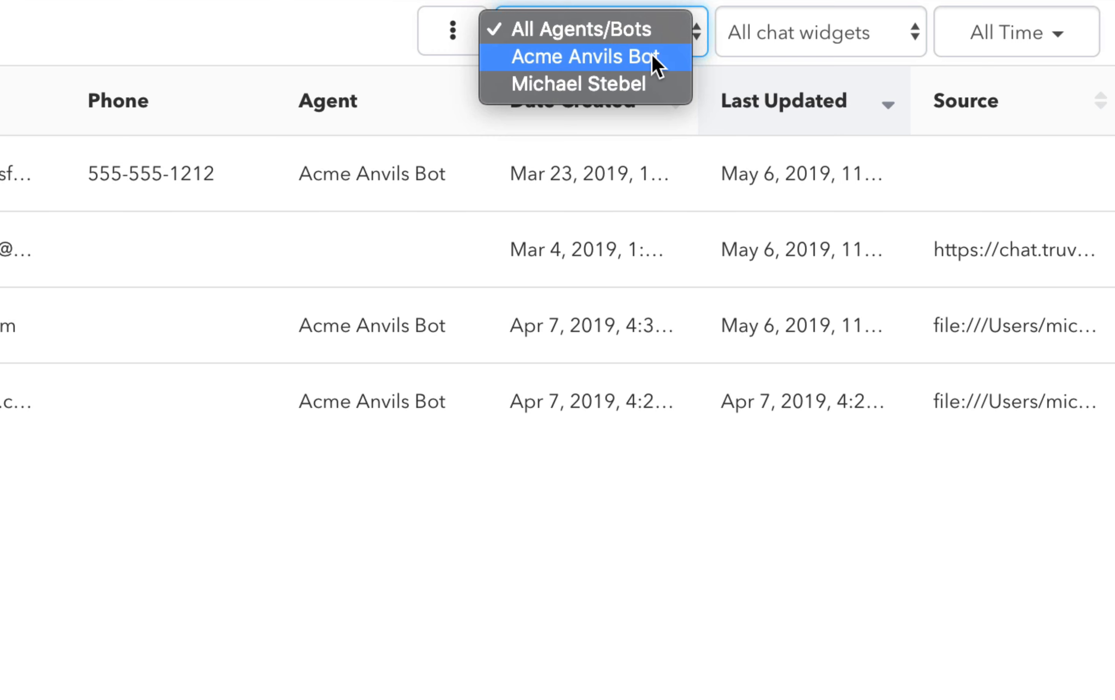
mouse_move(578, 84)
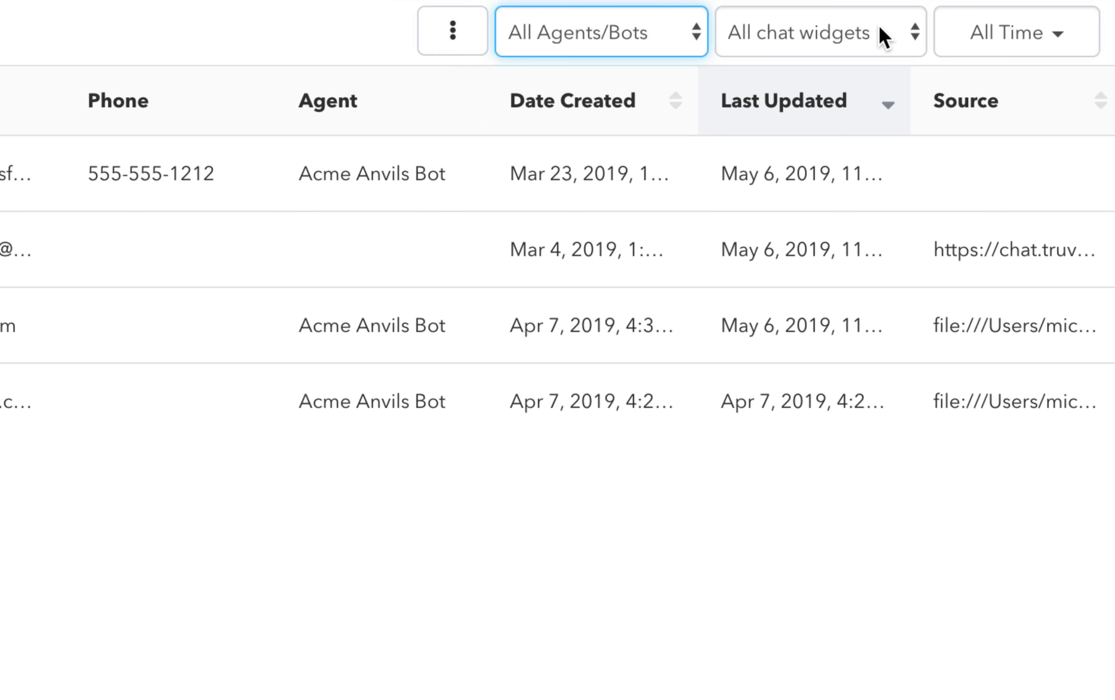
left_click(818, 31)
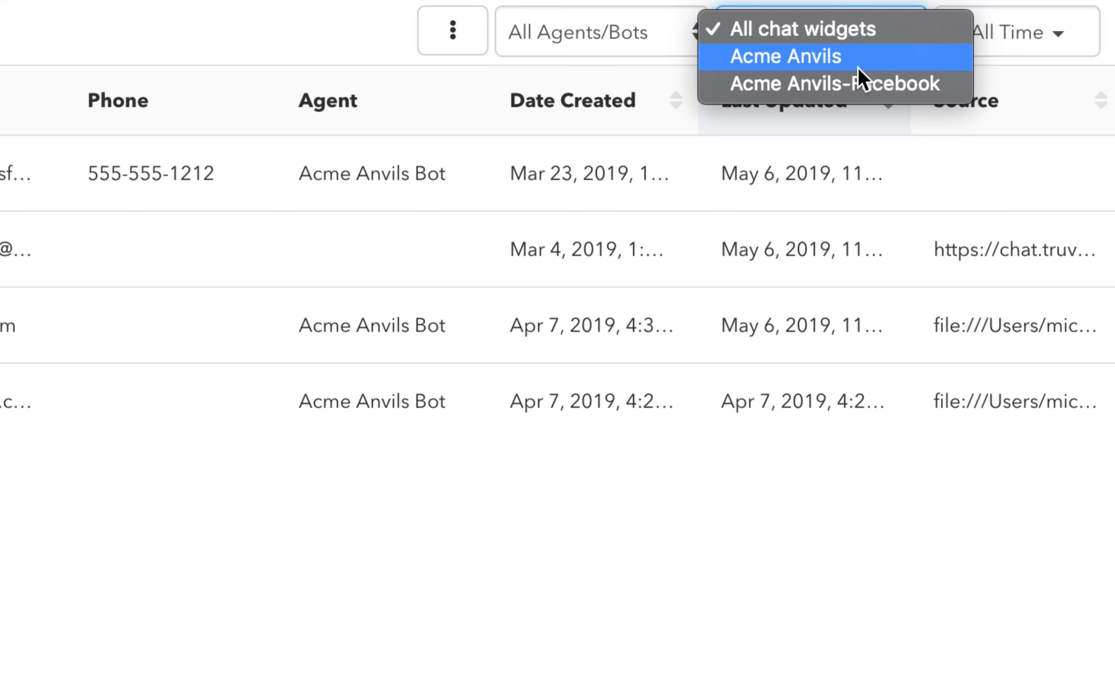
mouse_move(837, 83)
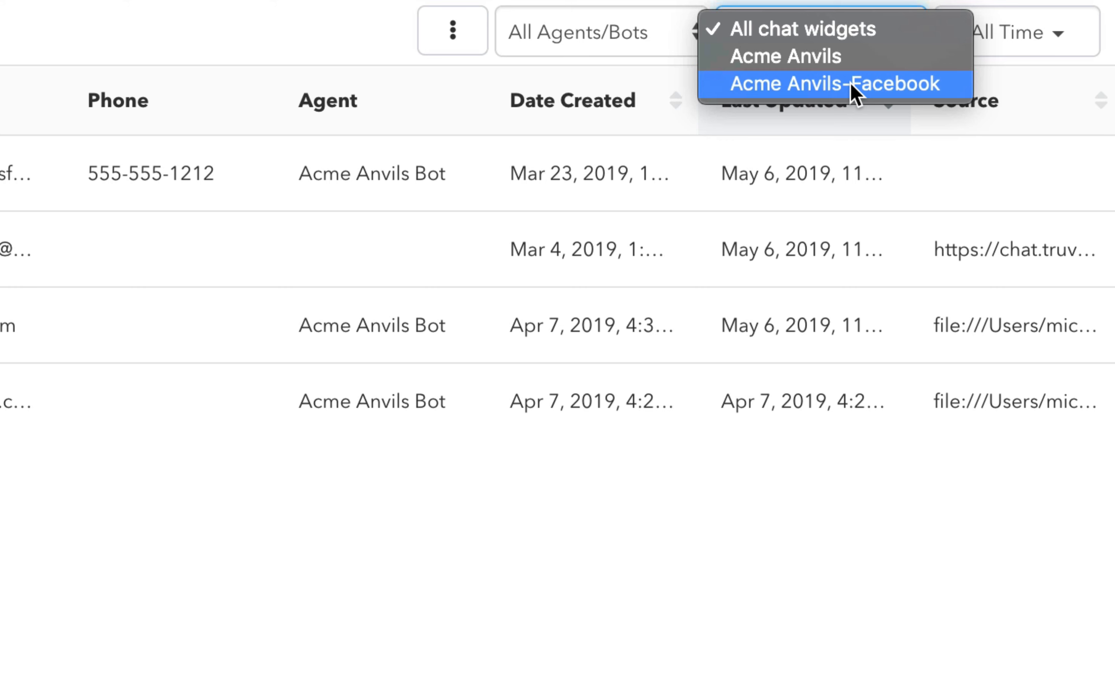
left_click(839, 84)
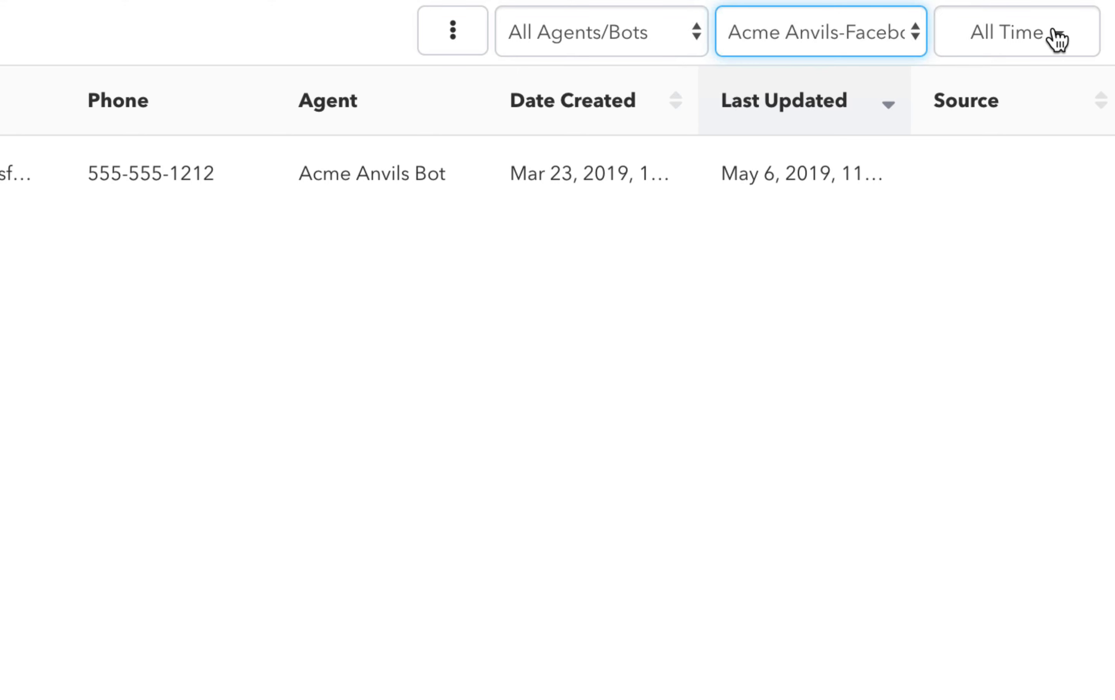
- Reset the widget filter to All chat widgets and the date range back to All Time
left_click(819, 31)
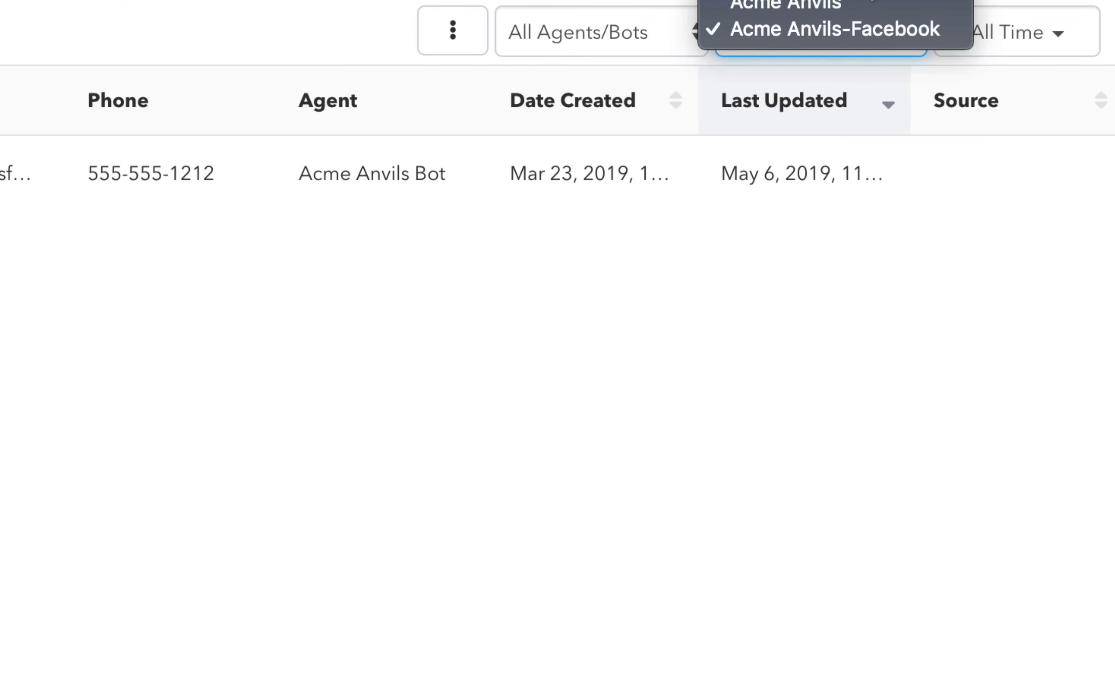
left_click(1008, 34)
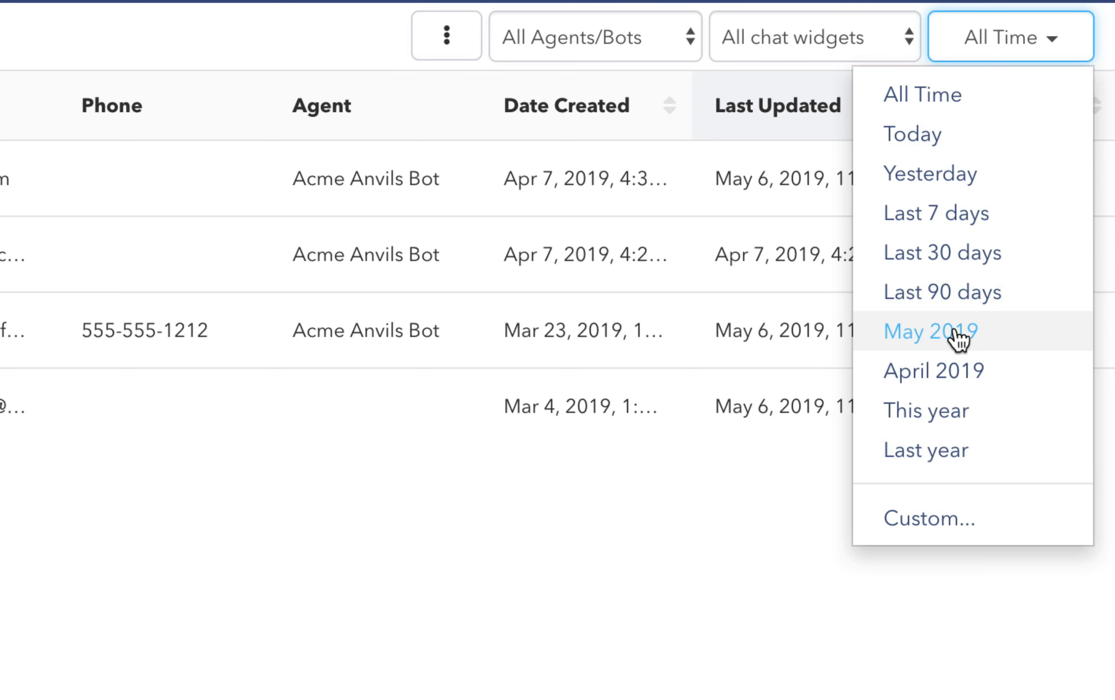
mouse_move(942, 291)
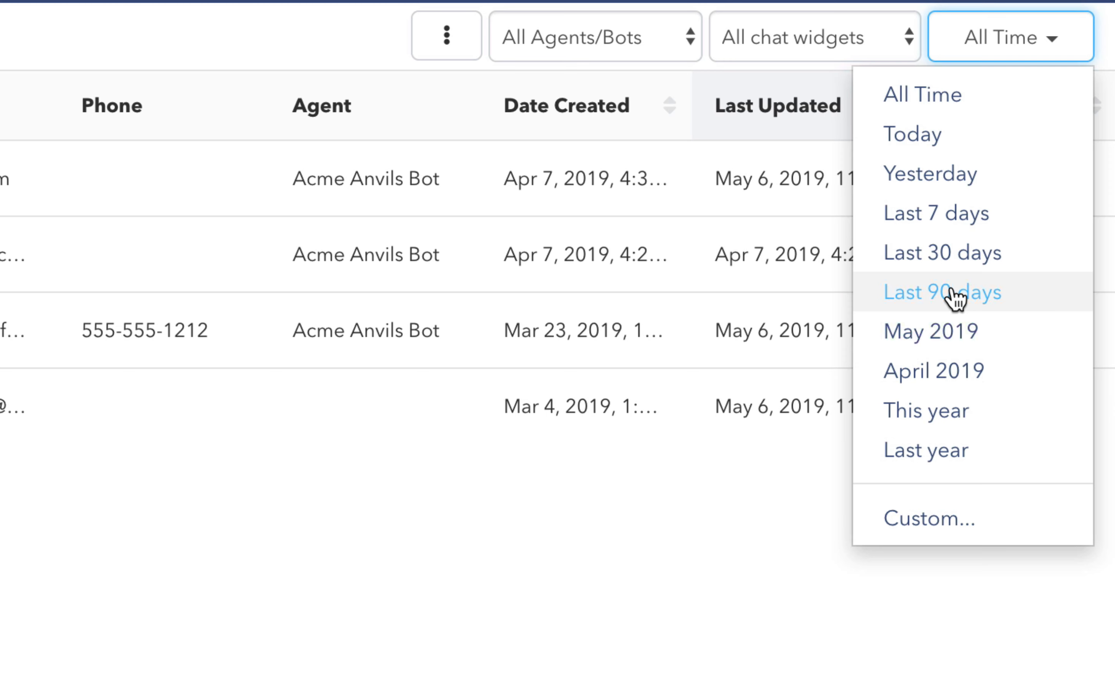
mouse_move(945, 530)
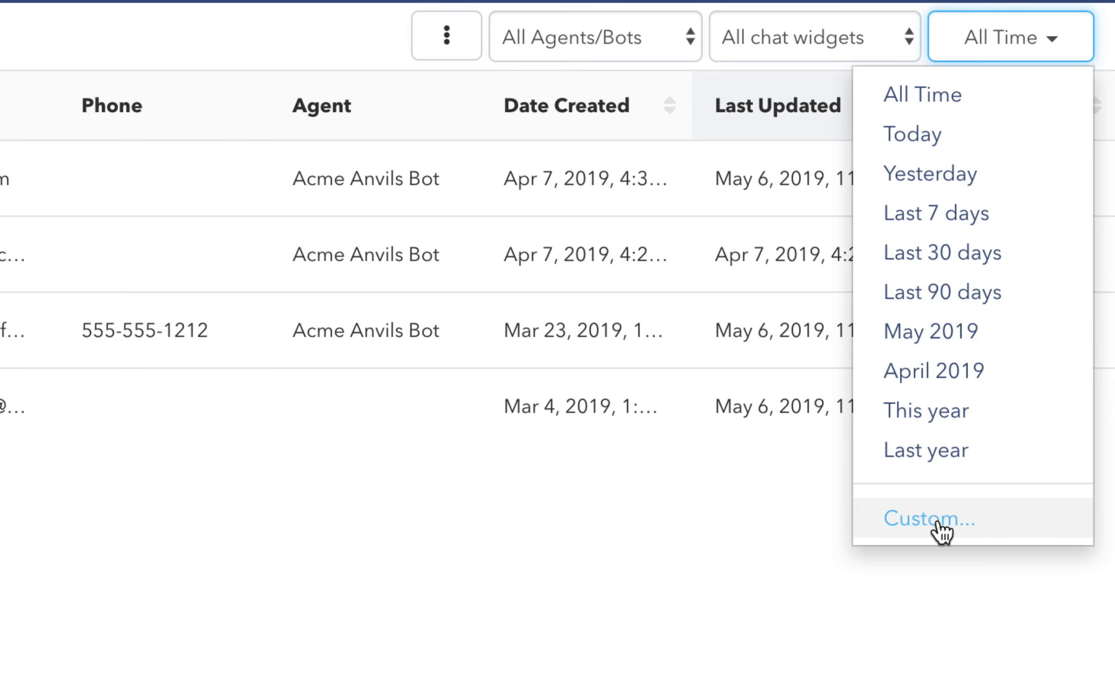
left_click(929, 519)
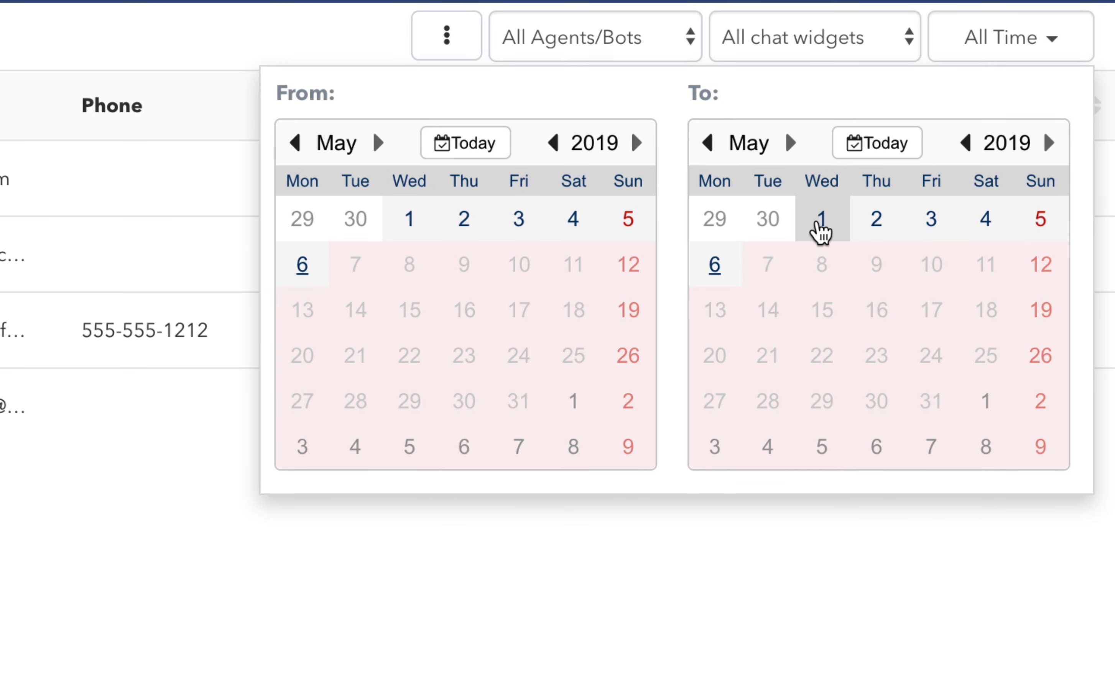
left_click(822, 219)
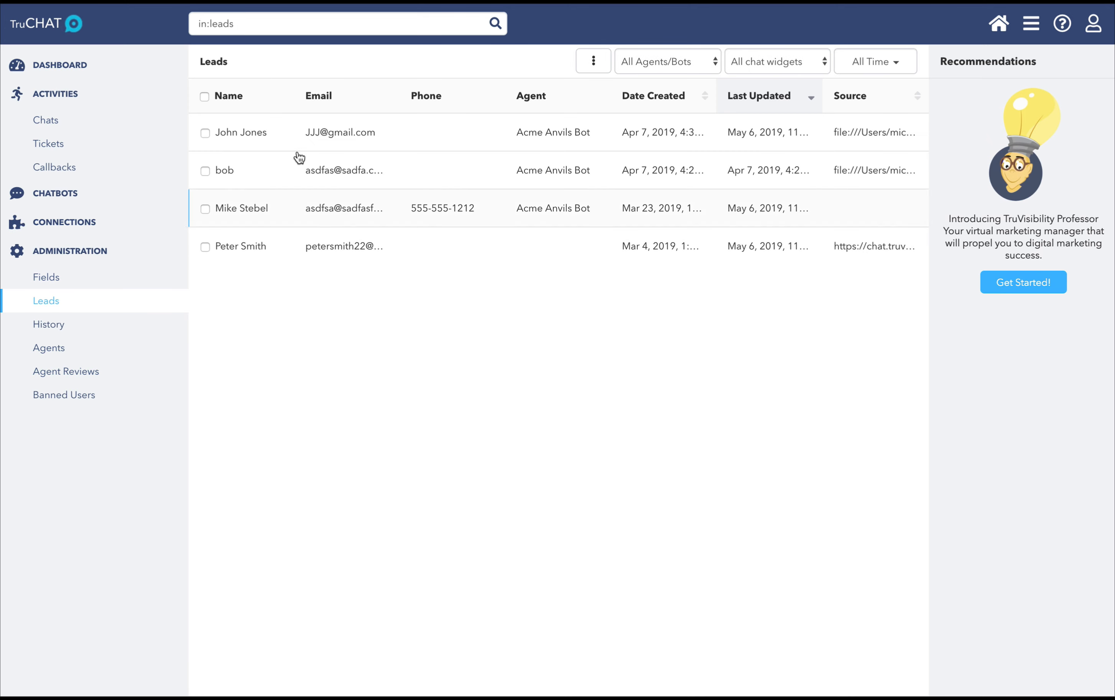
- Bring up the first lead's Lead info form and focus its Phone field
left_click(245, 132)
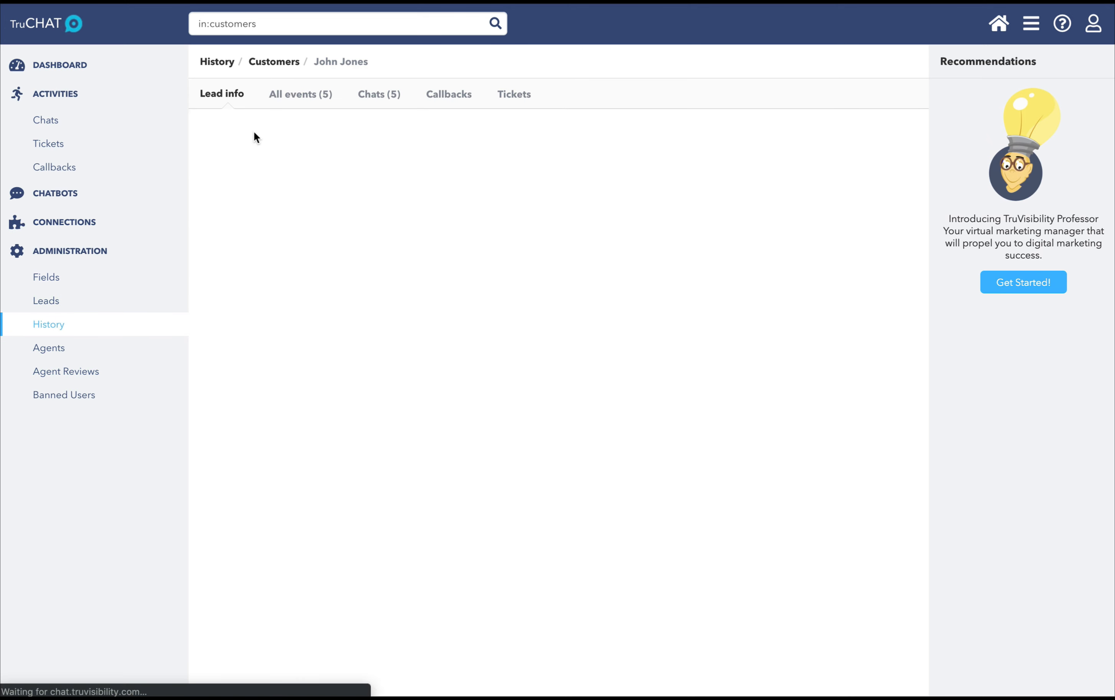
left_click(221, 93)
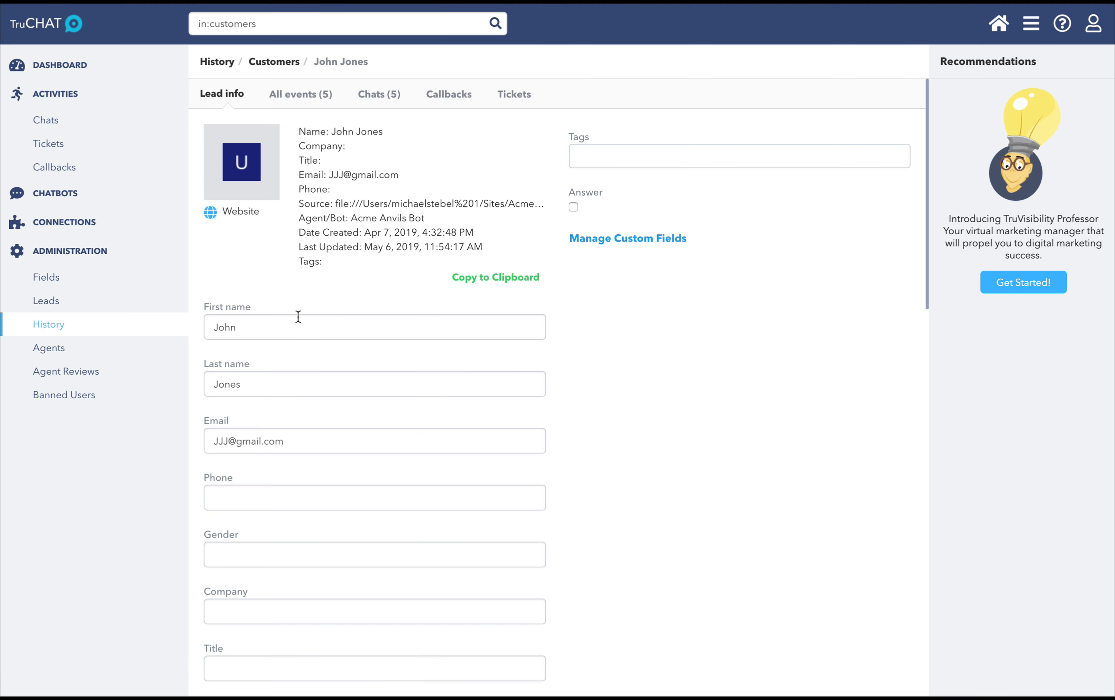
scroll("down", 3)
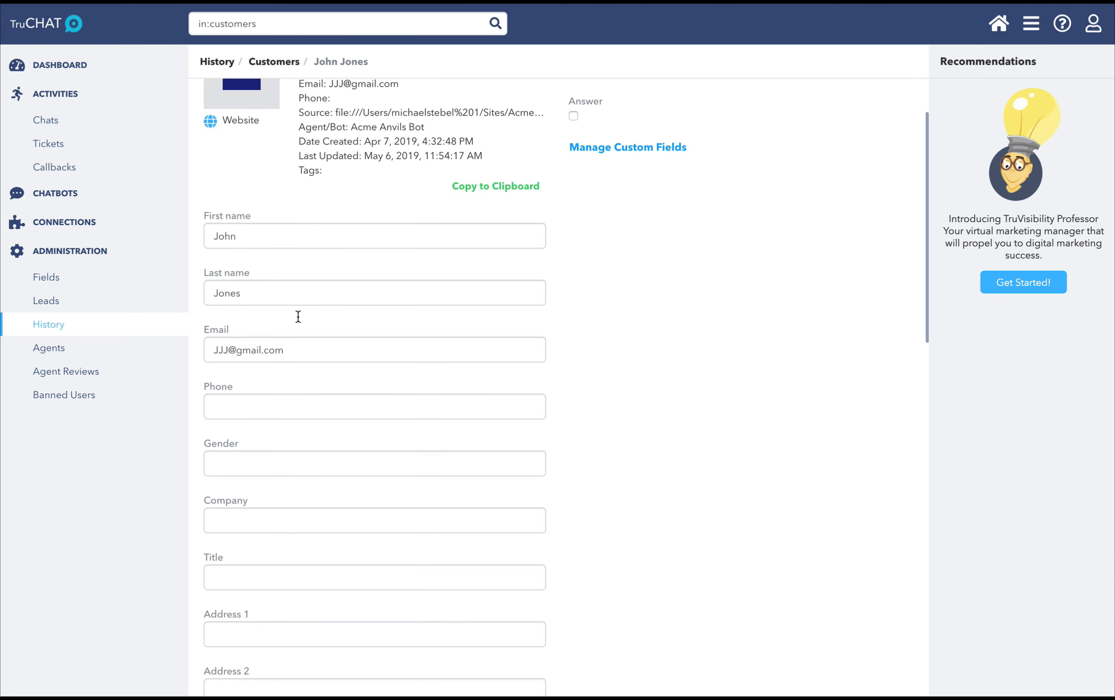
left_click(374, 406)
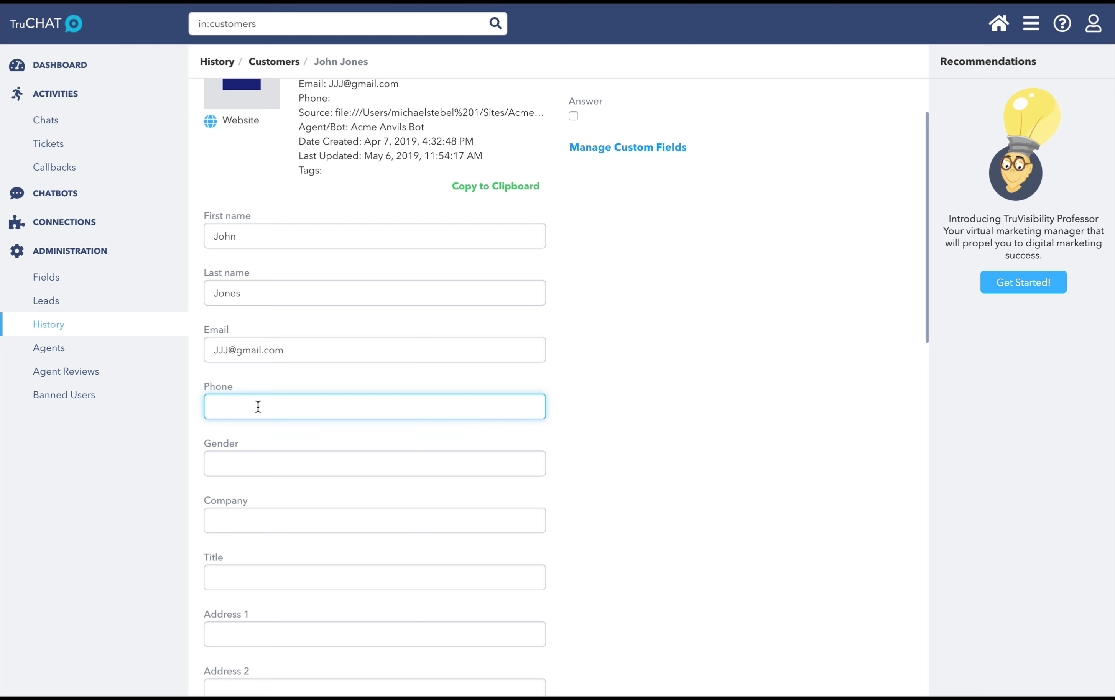
type("555-555-1212")
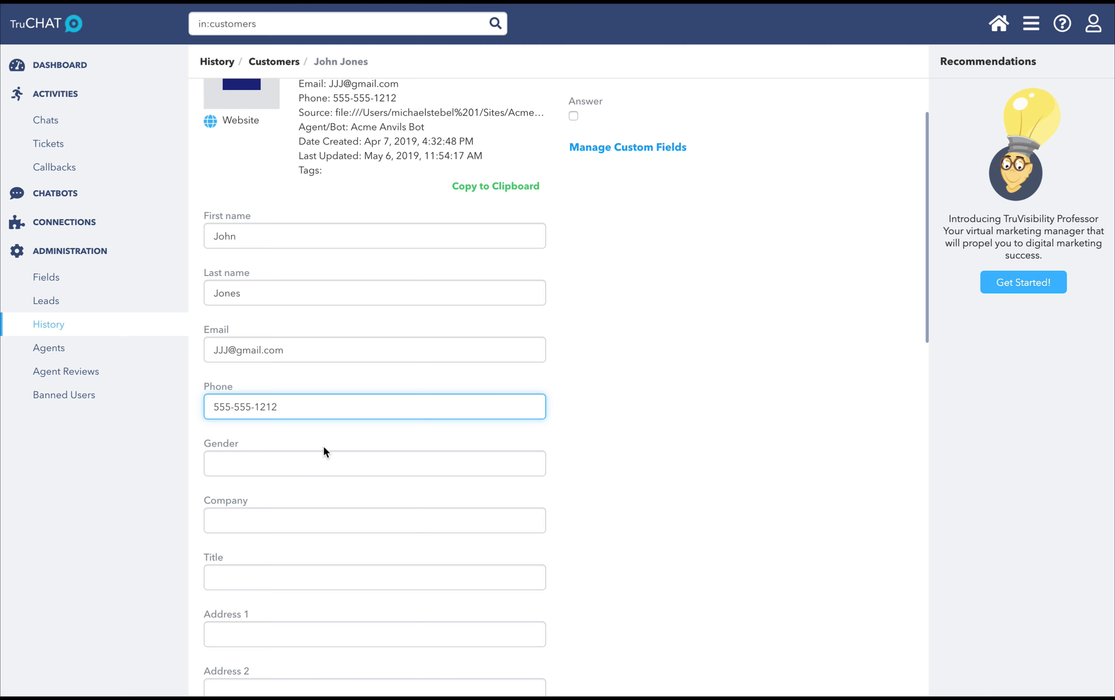
scroll("down", 3)
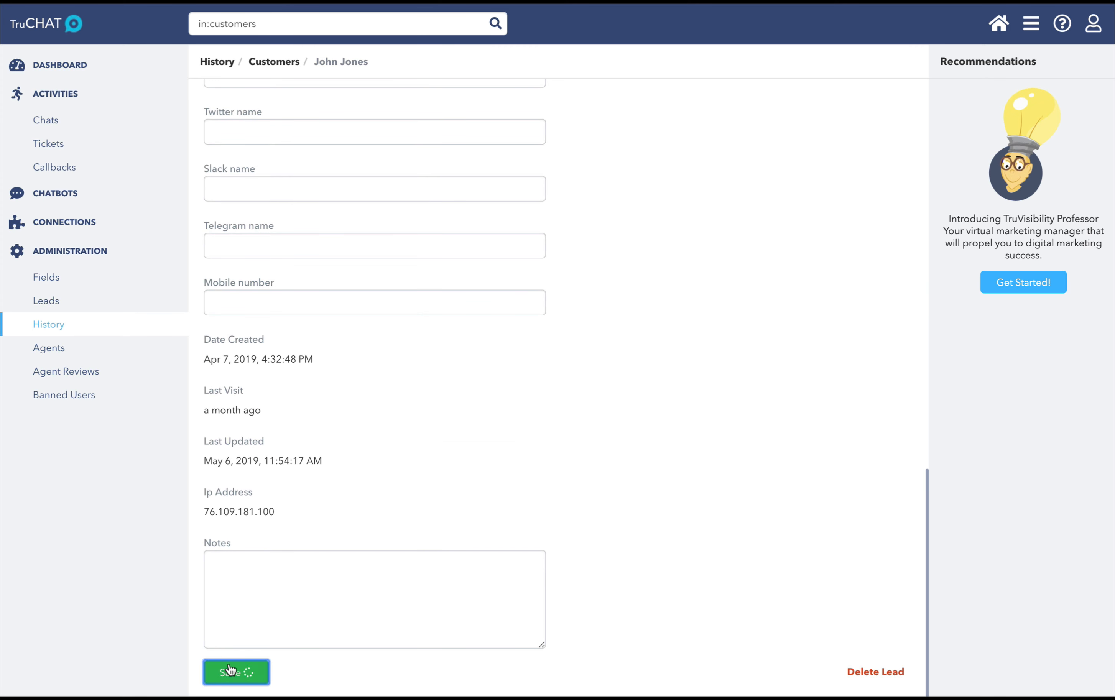
left_click(237, 672)
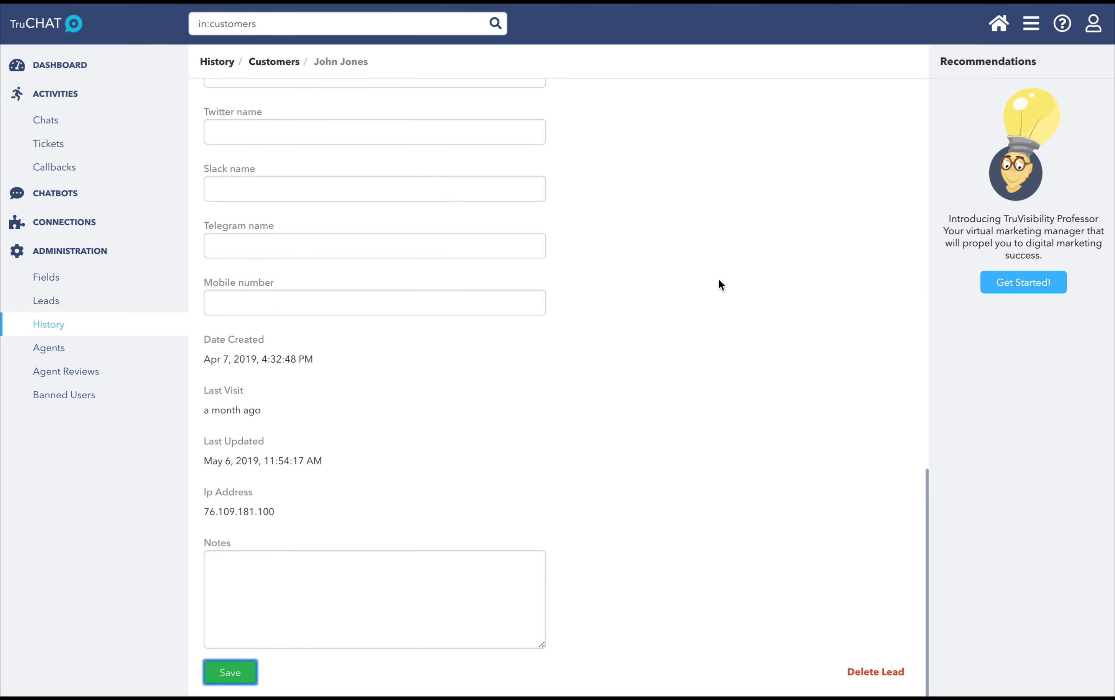